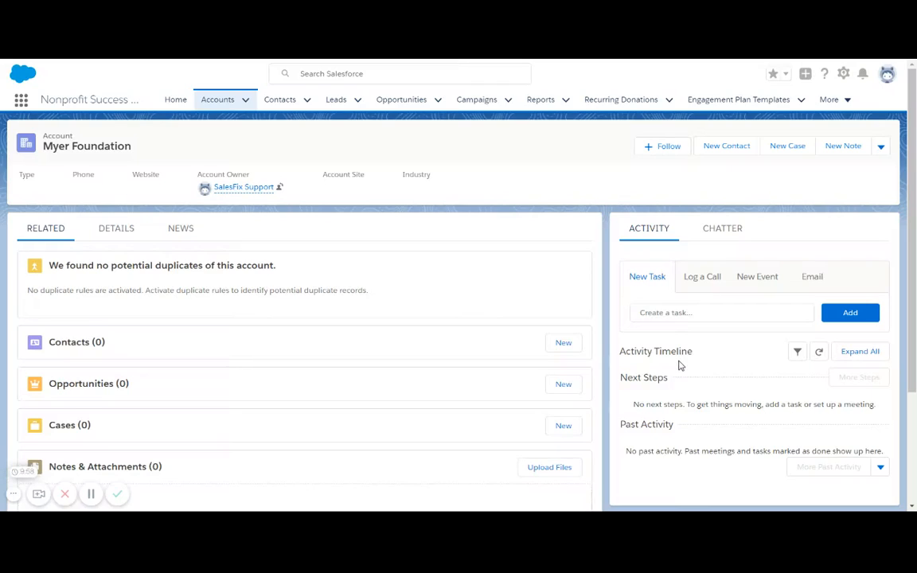
{"action": "mouse_move", "coordinate": [761, 369]}
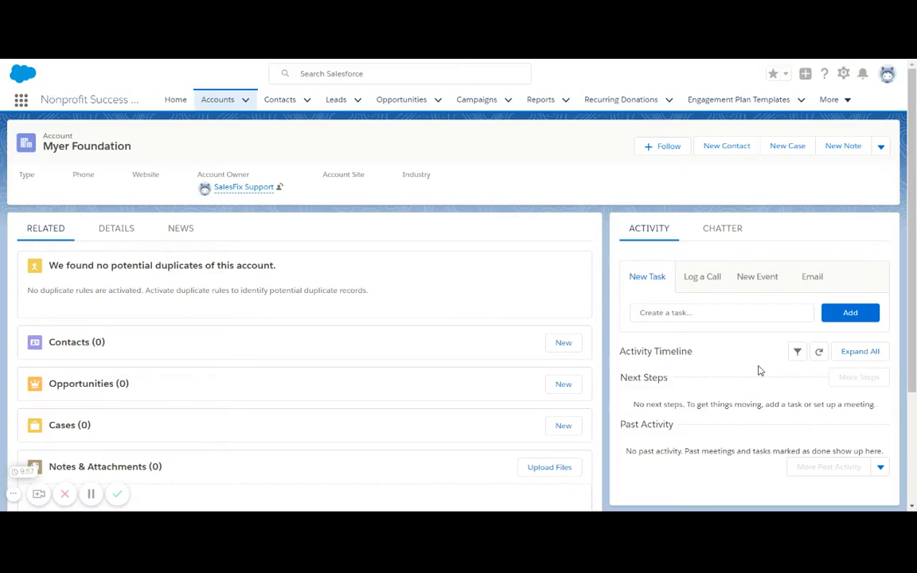
{"action": "mouse_move", "coordinate": [423, 354]}
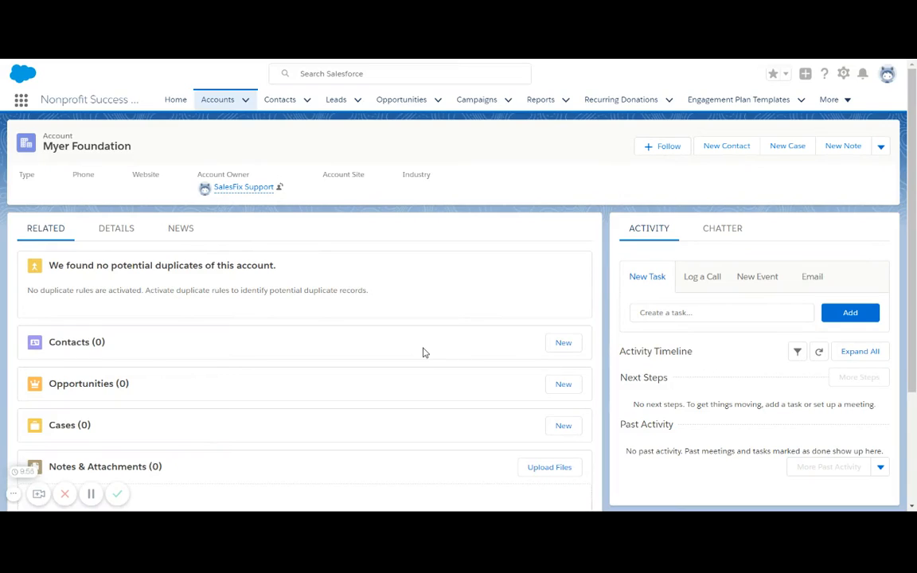
{"action": "mouse_move", "coordinate": [238, 303]}
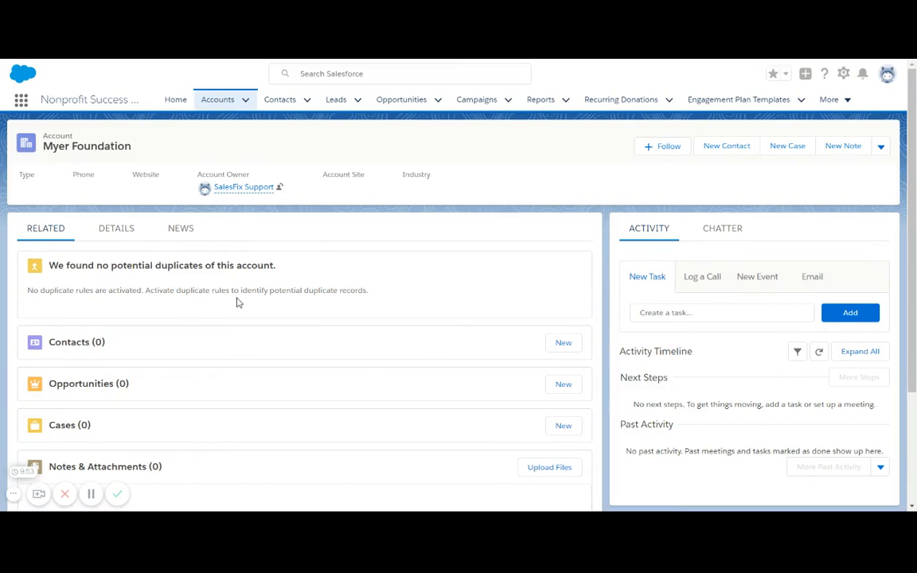
{"action": "mouse_move", "coordinate": [176, 157]}
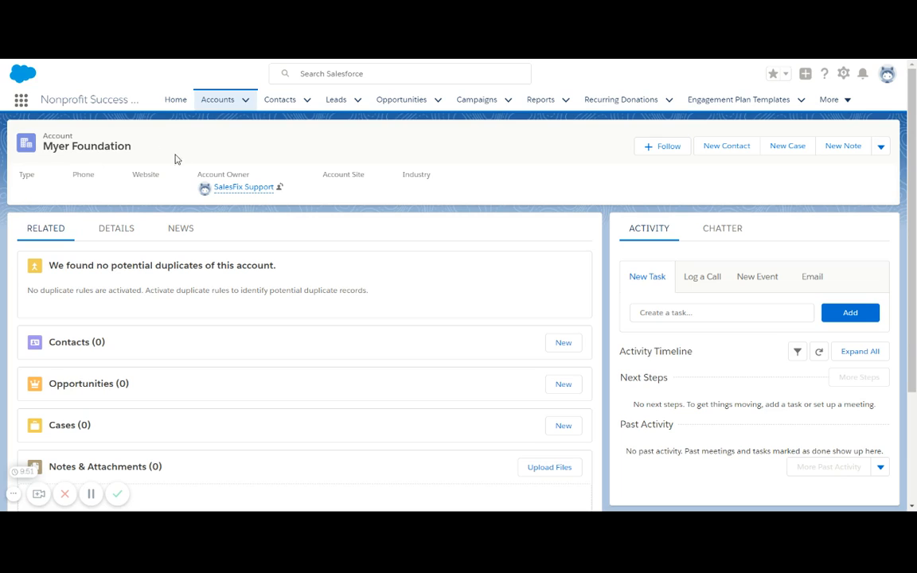
{"action": "mouse_move", "coordinate": [235, 338]}
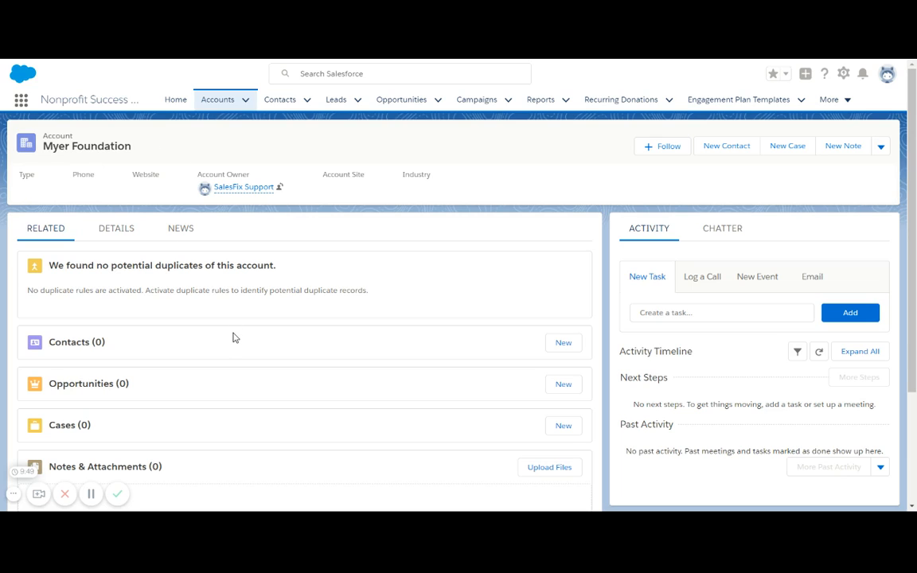
{"action": "mouse_move", "coordinate": [551, 428]}
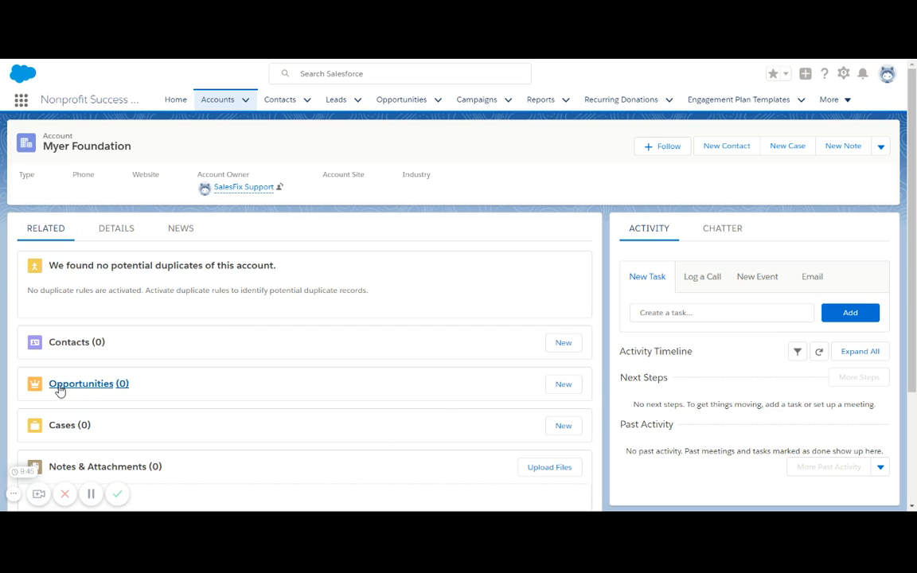
{"action": "mouse_move", "coordinate": [569, 386]}
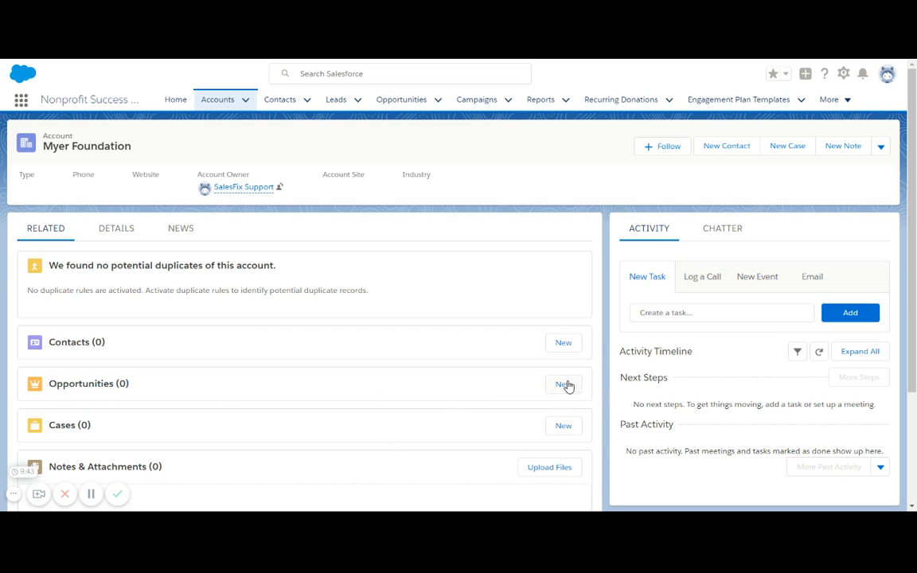
Start a new opportunity on the Myer Foundation account using the Trusts & Foundations record type
{"action": "left_click", "coordinate": [564, 384]}
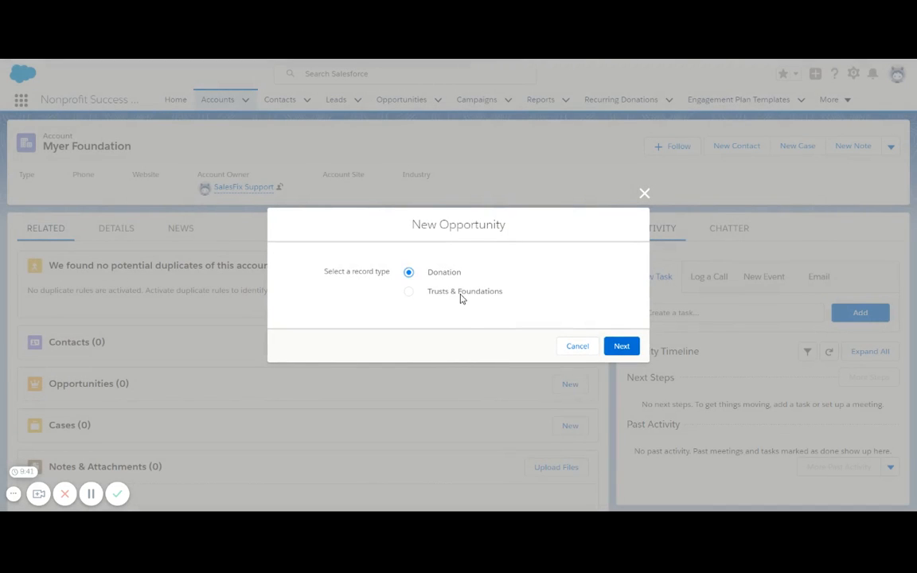
{"action": "left_click", "coordinate": [407, 289]}
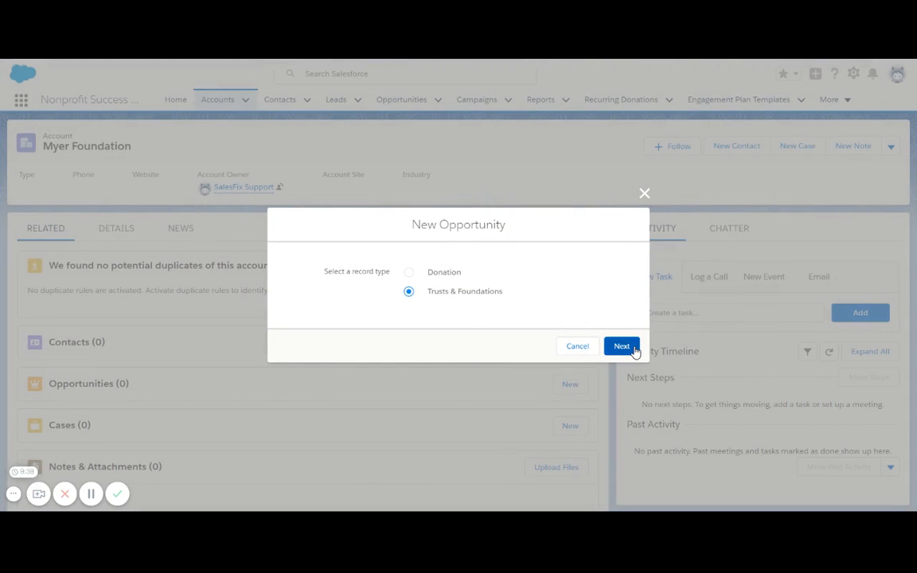
{"action": "left_click", "coordinate": [621, 345]}
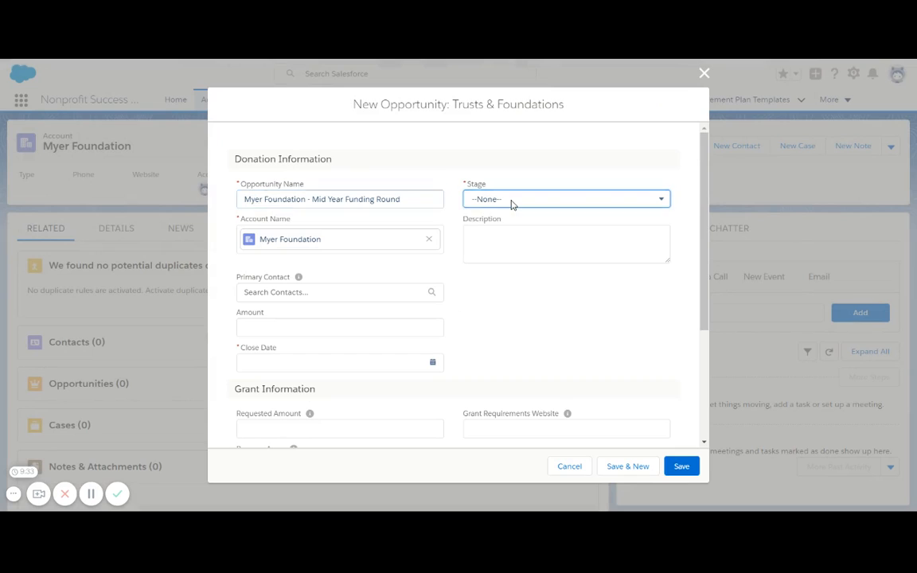
Set the stage to Application sent and describe the invitation to apply for the mid year funding round
{"action": "left_click", "coordinate": [567, 199]}
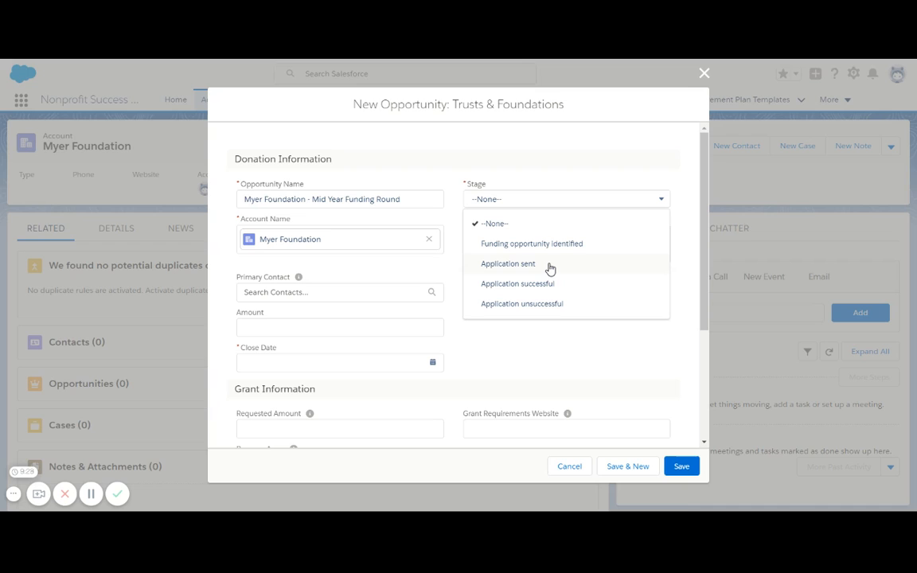
{"action": "left_click", "coordinate": [508, 265]}
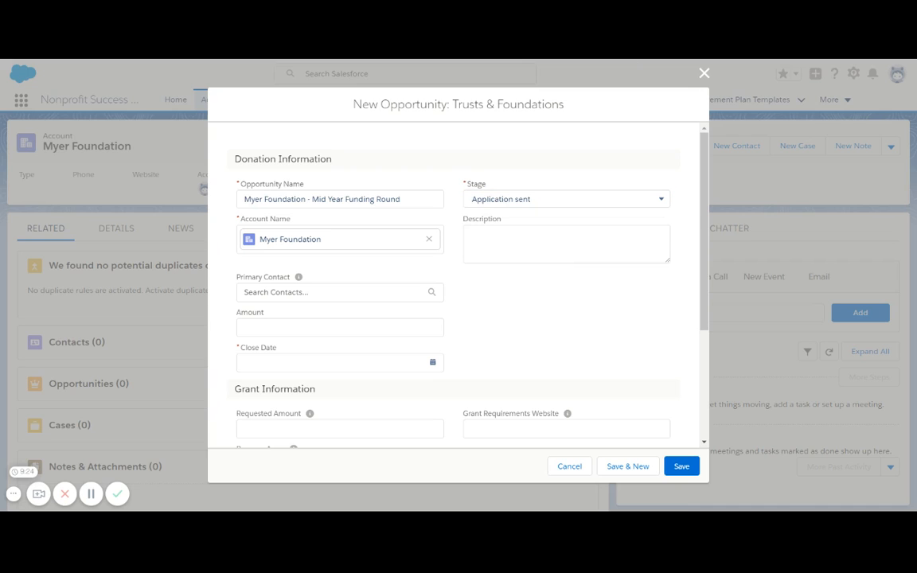
{"action": "type", "text": "Foundation to apply for the mid year funding round."}
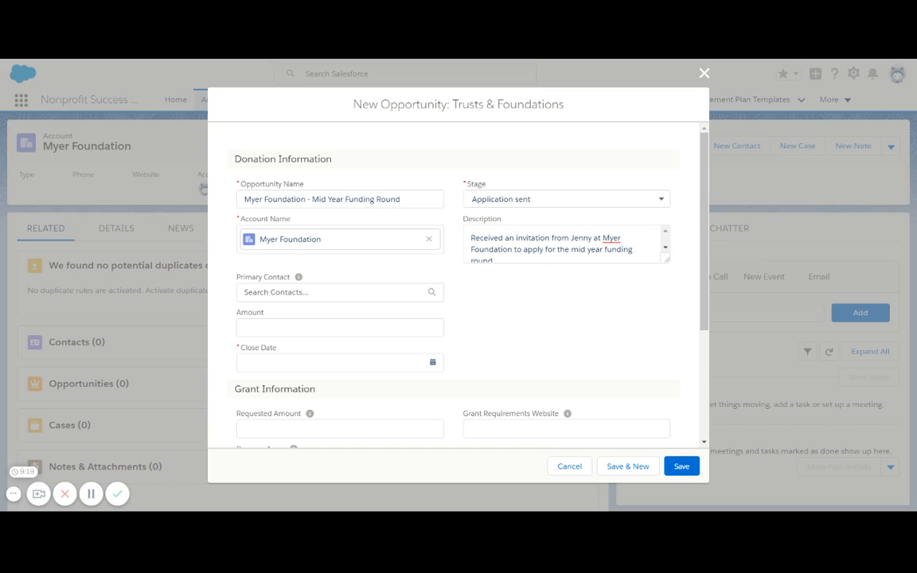
Enter program areas Disability, Children's Health or Environmental Projects, requested amount $45,000 and close date 31/01/2018
{"action": "scroll", "scroll_direction": "down", "scroll_amount": 3}
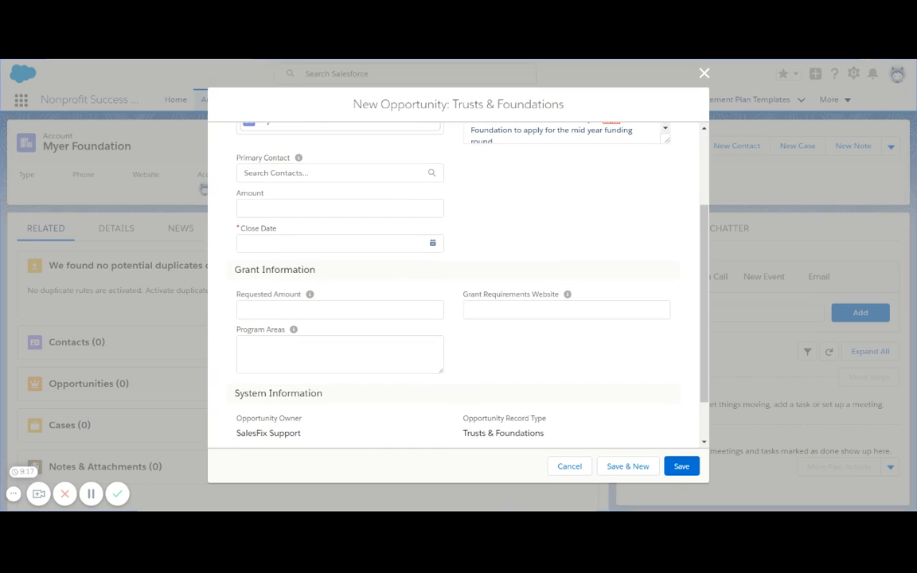
{"action": "type", "text": "Disability, Children's Health or Environmental Projects"}
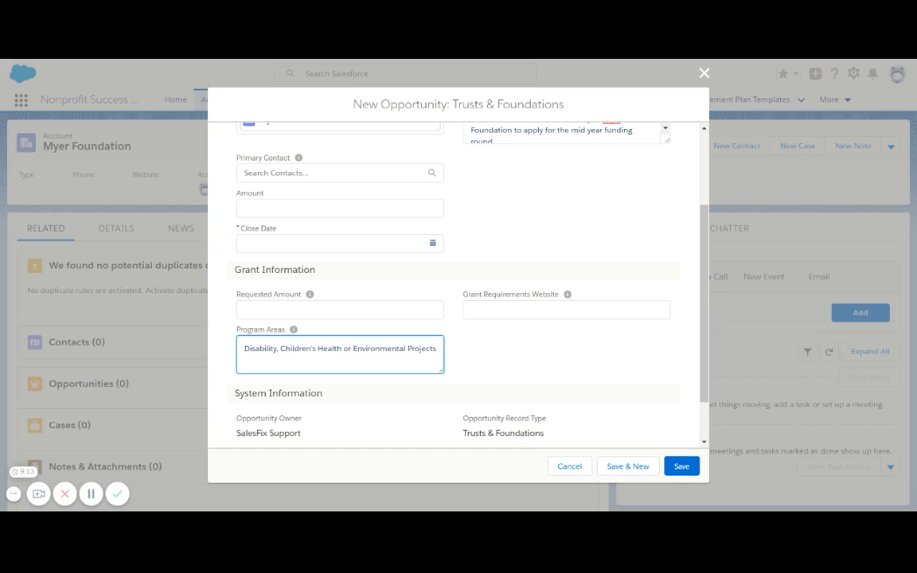
{"action": "type", "text": "450"}
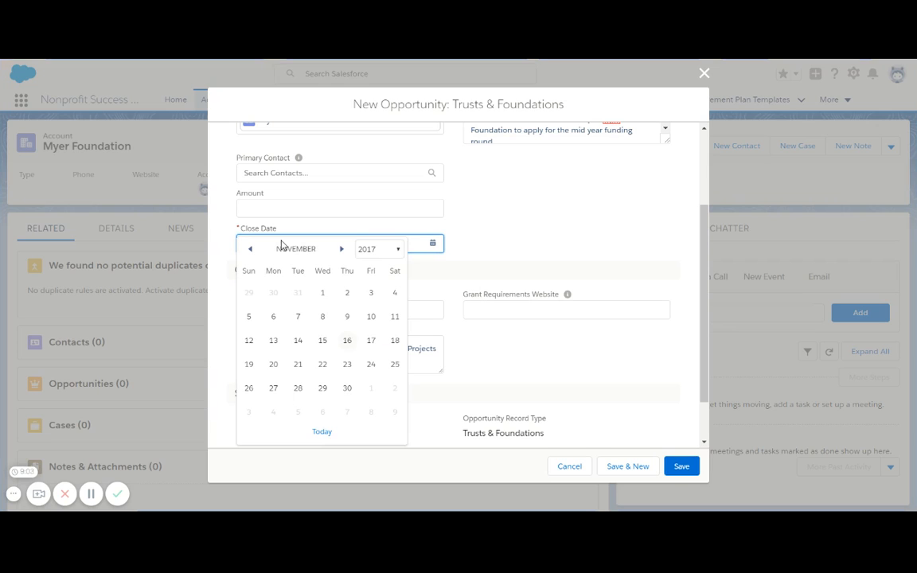
{"action": "left_click", "coordinate": [341, 248]}
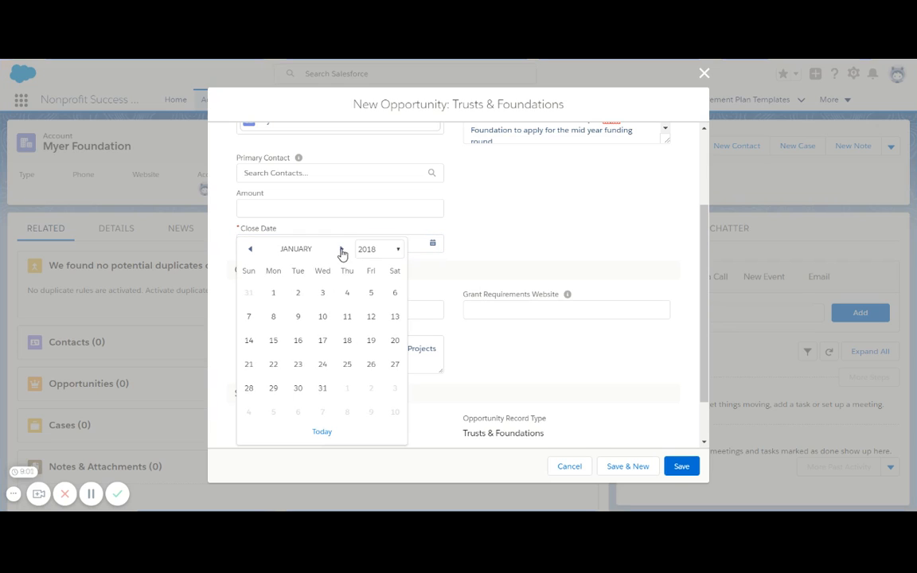
{"action": "left_click", "coordinate": [322, 389]}
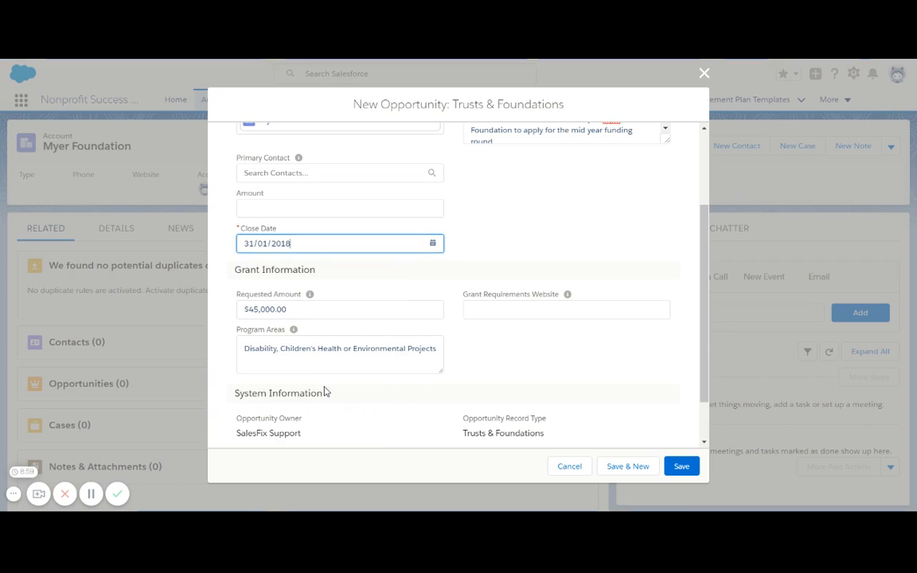
{"action": "mouse_move", "coordinate": [458, 256]}
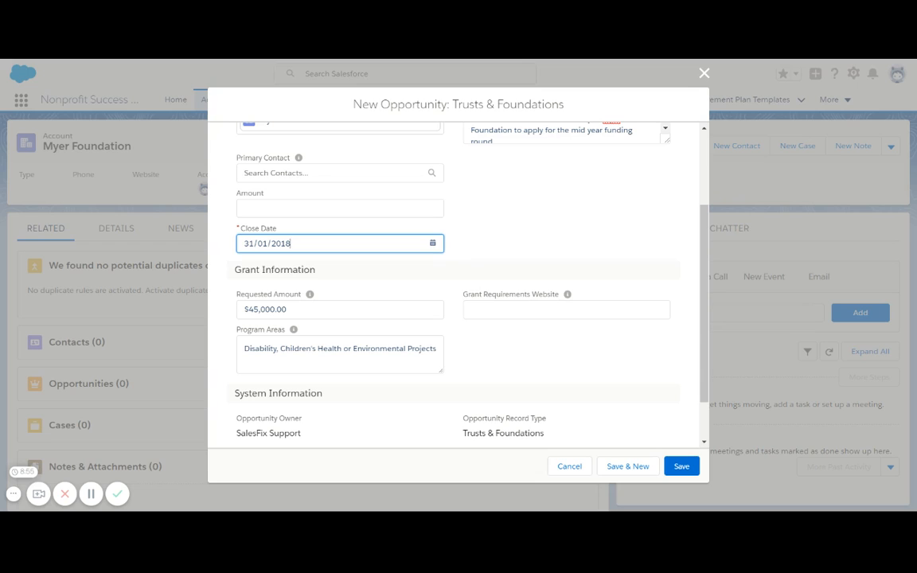
{"action": "mouse_move", "coordinate": [344, 264]}
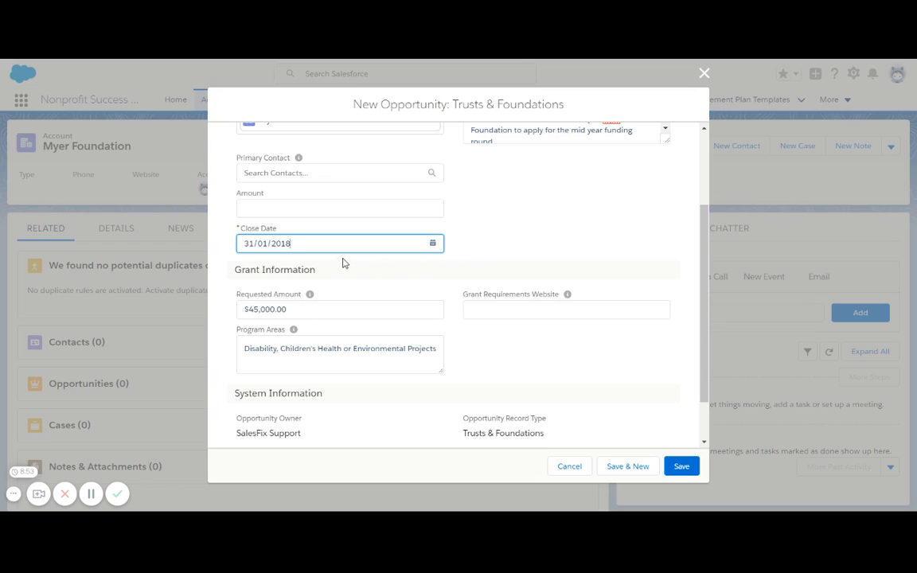
{"action": "mouse_move", "coordinate": [293, 328]}
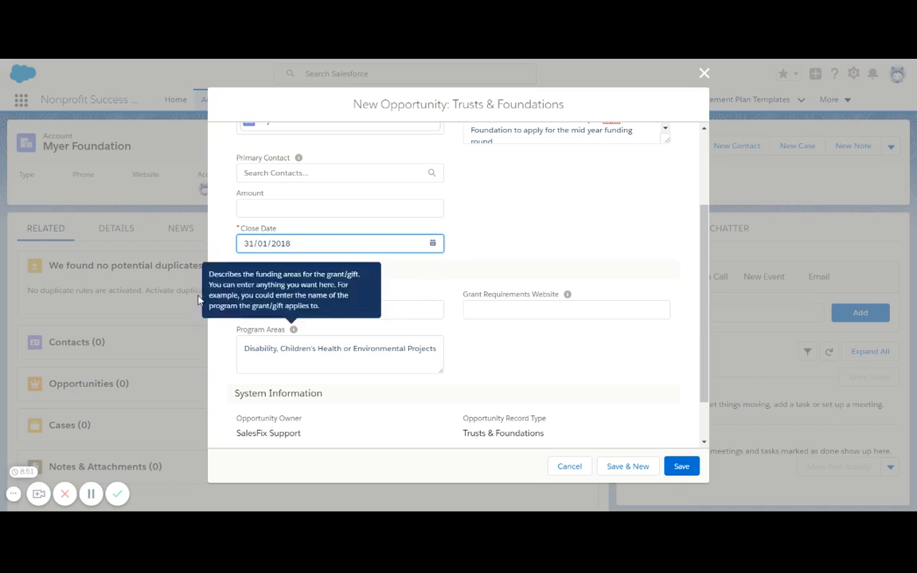
{"action": "mouse_move", "coordinate": [589, 361]}
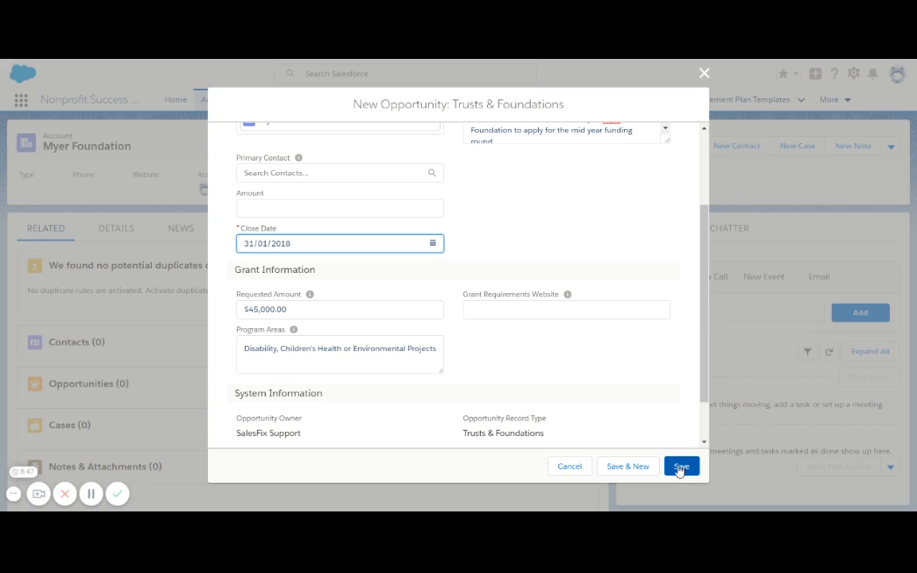
Save the Myer Foundation - Mid Year Funding Round opportunity and open its record
{"action": "left_click", "coordinate": [682, 467]}
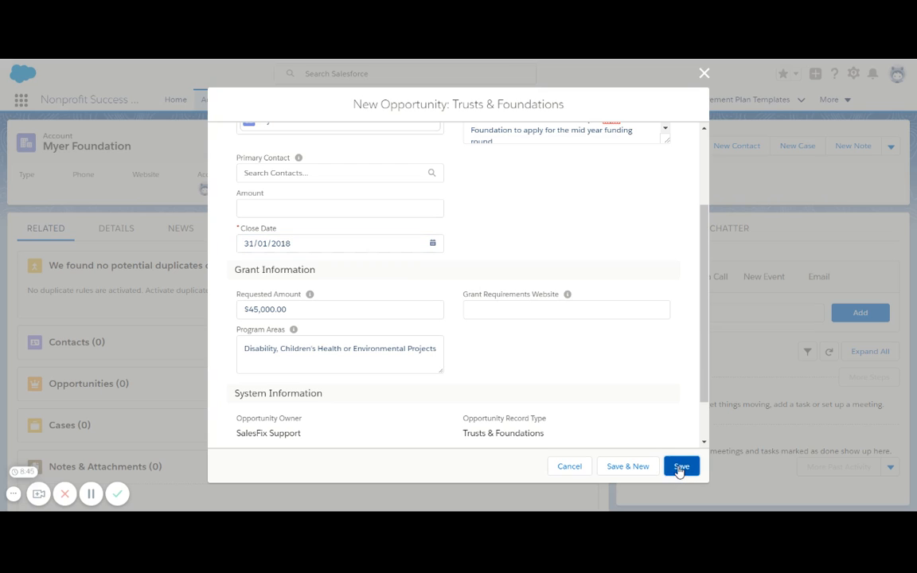
{"action": "left_click", "coordinate": [682, 465]}
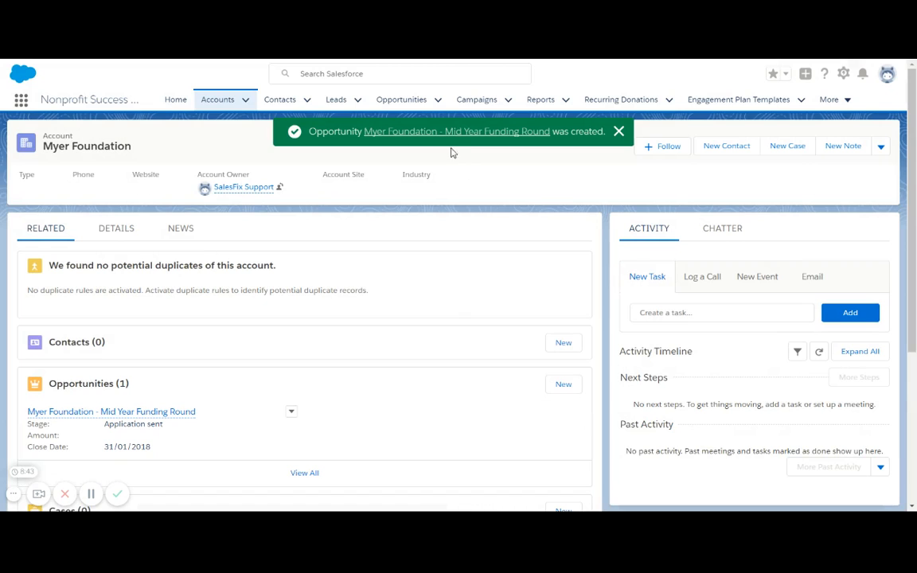
{"action": "mouse_move", "coordinate": [458, 130]}
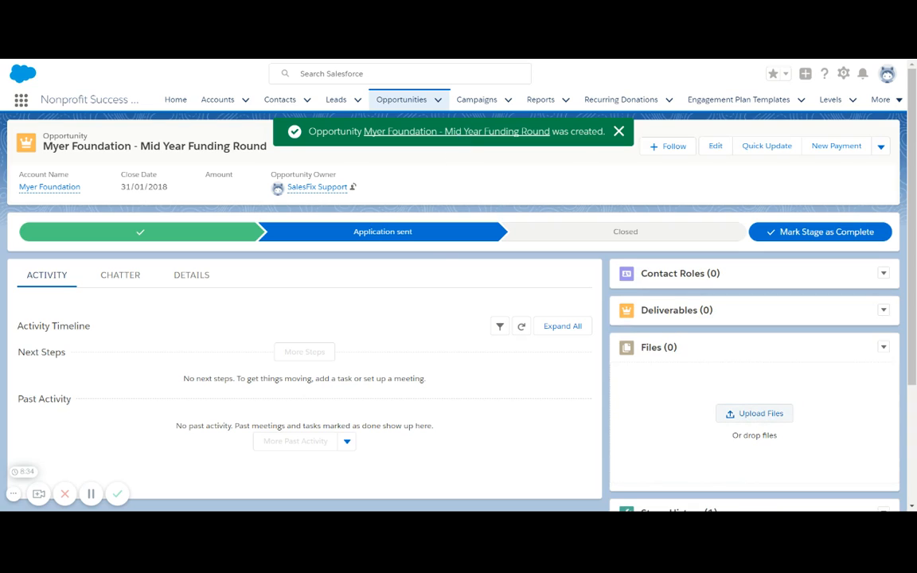
Attach the Myer Foundation Application file to the opportunity's Files list
{"action": "left_click", "coordinate": [618, 130]}
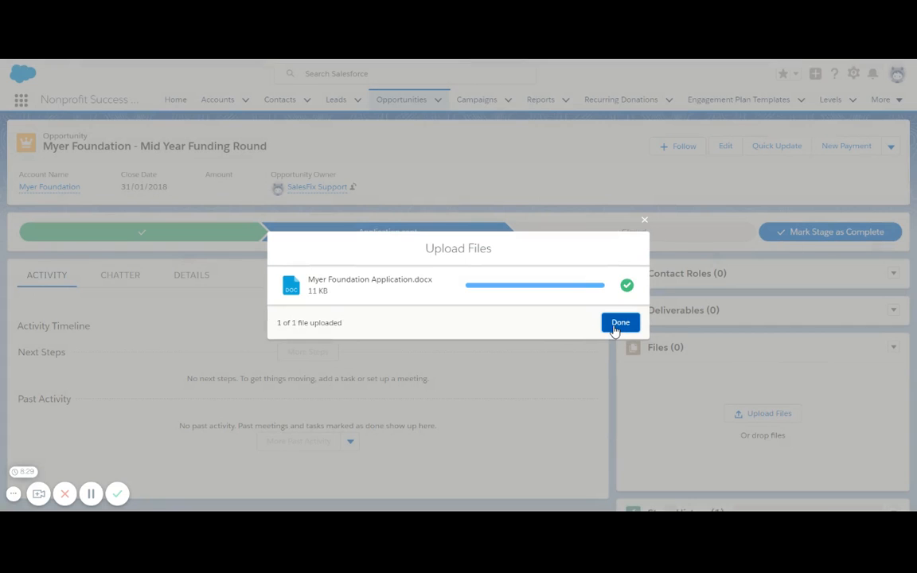
{"action": "left_click", "coordinate": [621, 322]}
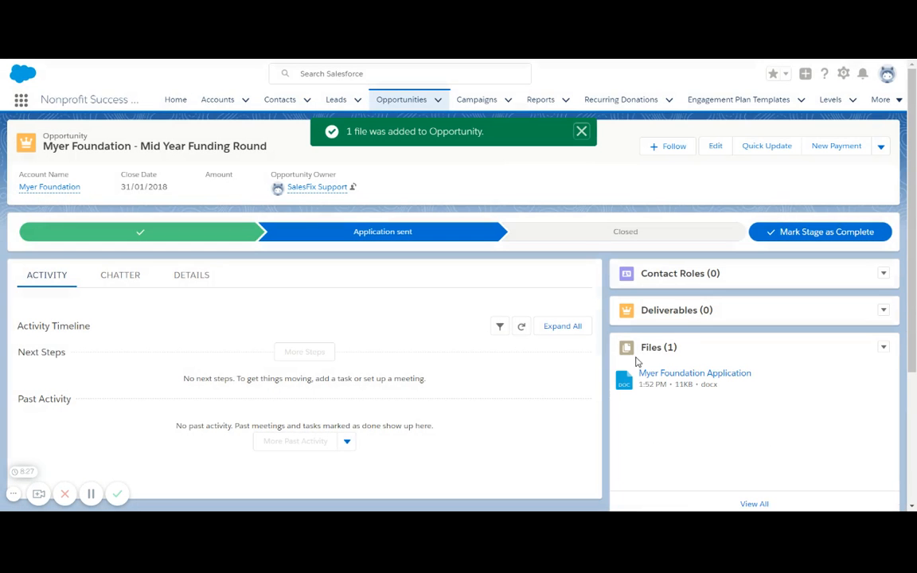
{"action": "mouse_move", "coordinate": [449, 366]}
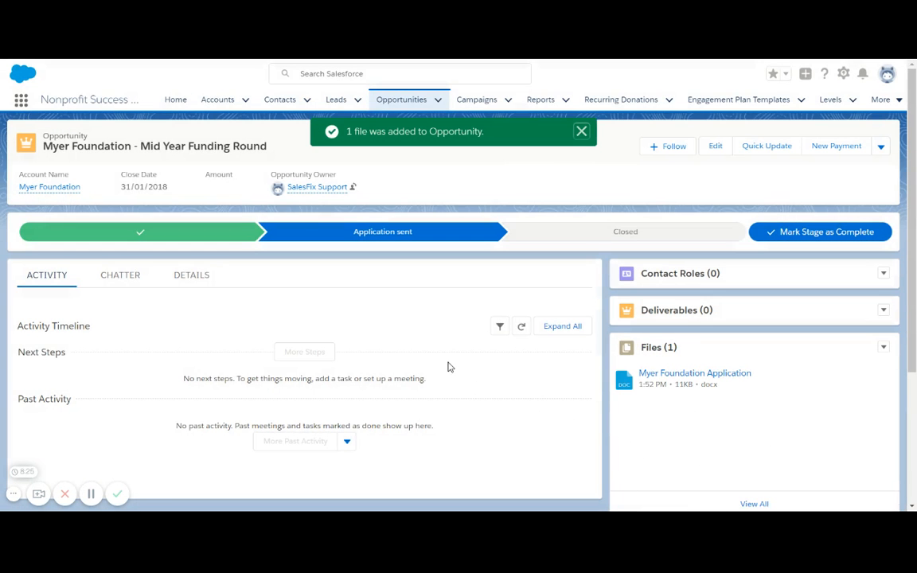
{"action": "mouse_move", "coordinate": [517, 359]}
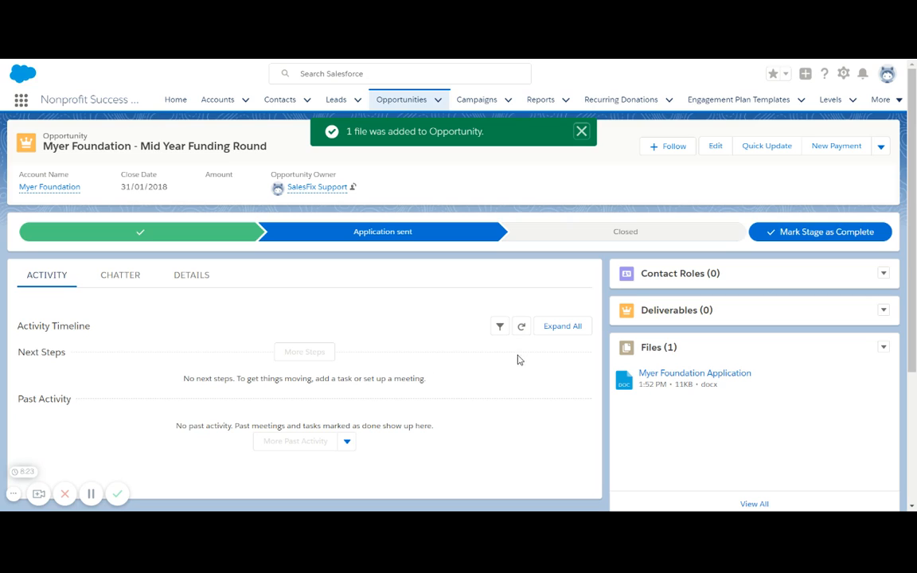
{"action": "left_click", "coordinate": [583, 130]}
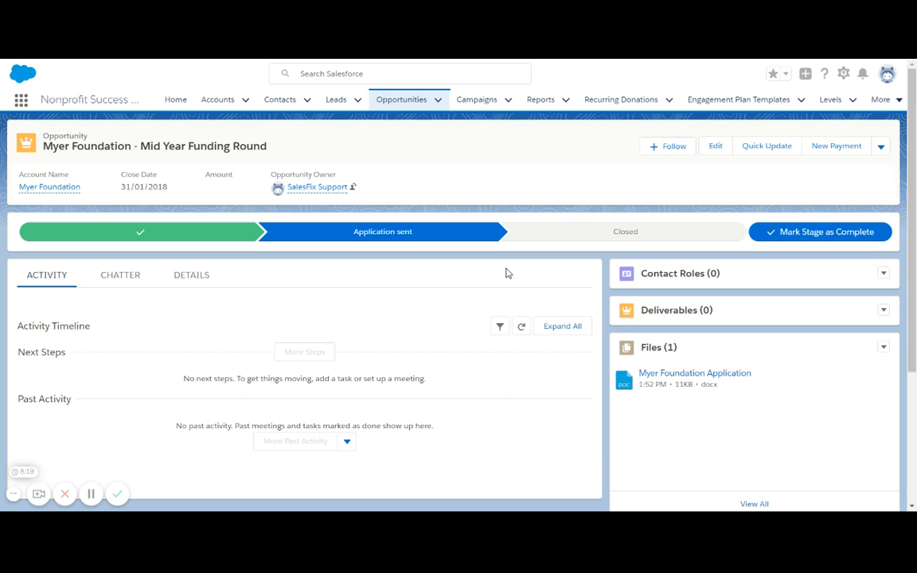
Close the opportunity with the closed stage Application successful
{"action": "left_click", "coordinate": [624, 230]}
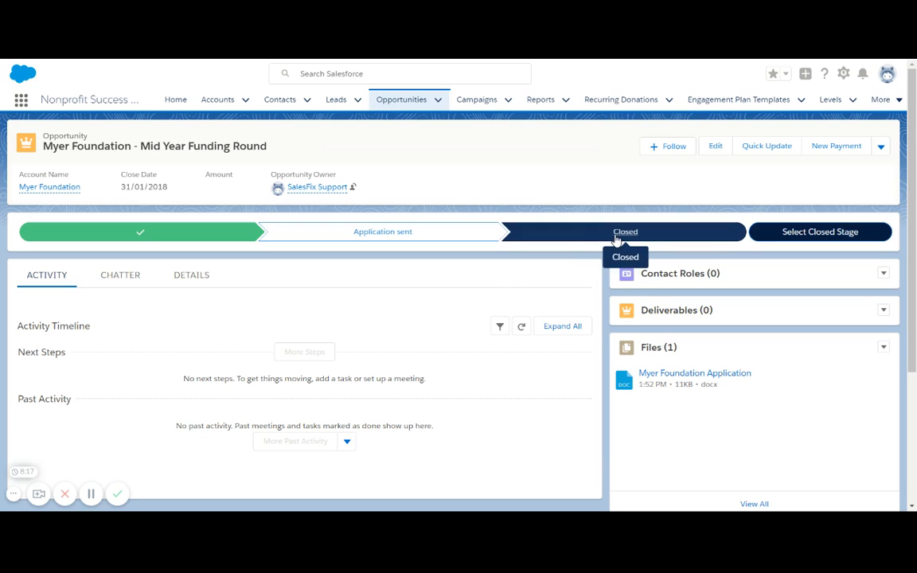
{"action": "left_click", "coordinate": [818, 233]}
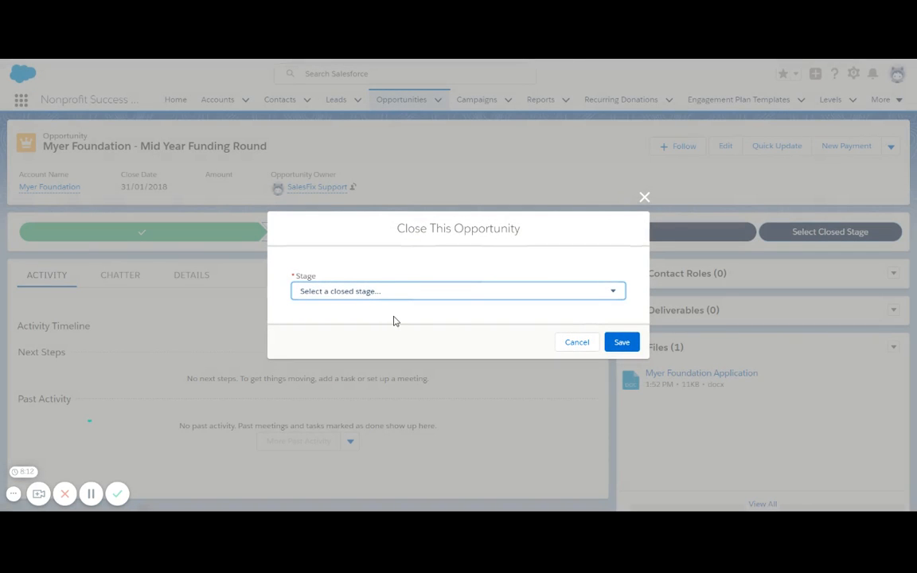
{"action": "left_click", "coordinate": [459, 290]}
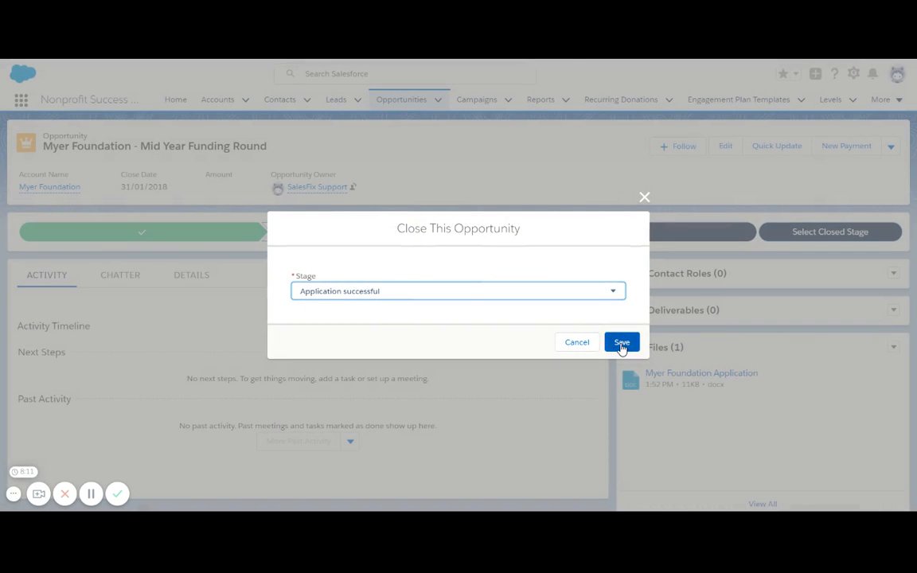
{"action": "left_click", "coordinate": [621, 341]}
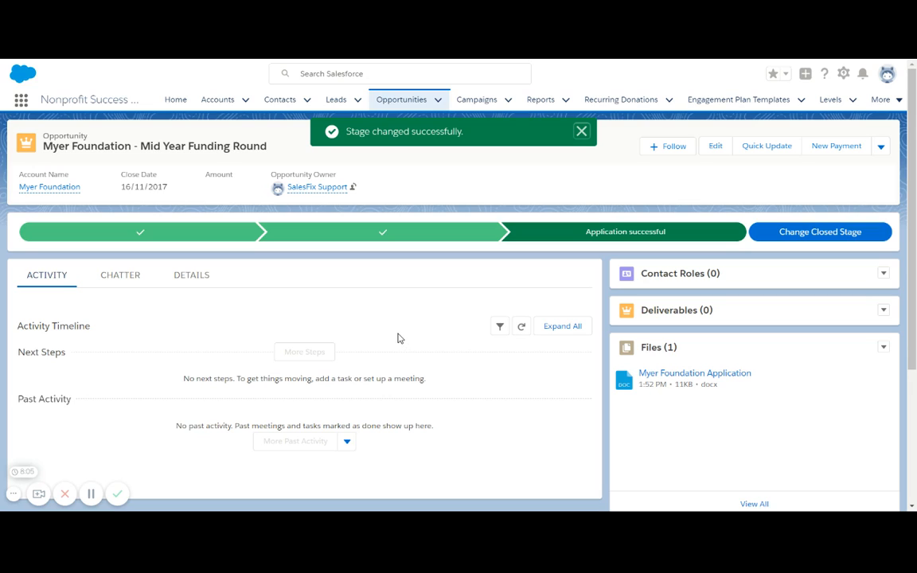
Begin an End of project report deliverable with requirements of financials, participant stories and outcomes data, due 1/11/2018
{"action": "left_click", "coordinate": [581, 130]}
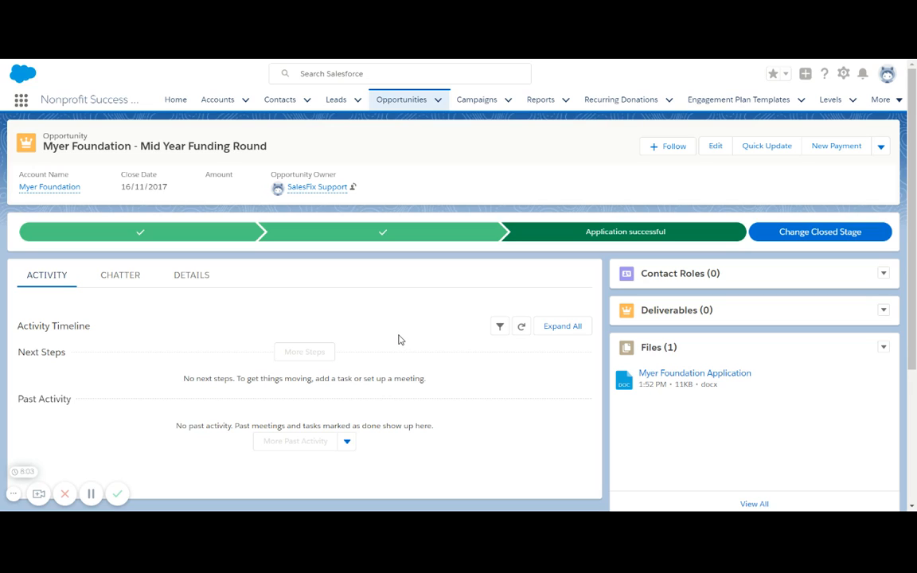
{"action": "mouse_move", "coordinate": [669, 379]}
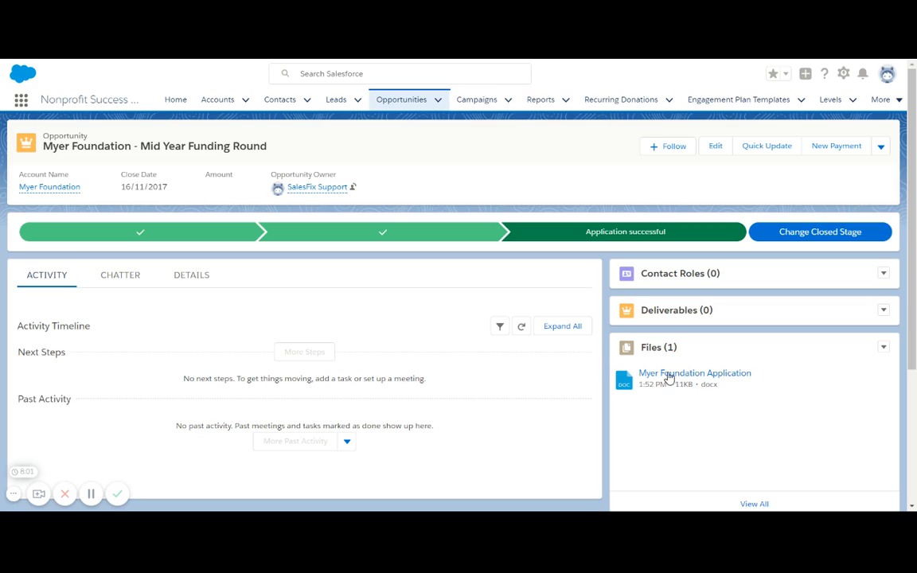
{"action": "mouse_move", "coordinate": [888, 309]}
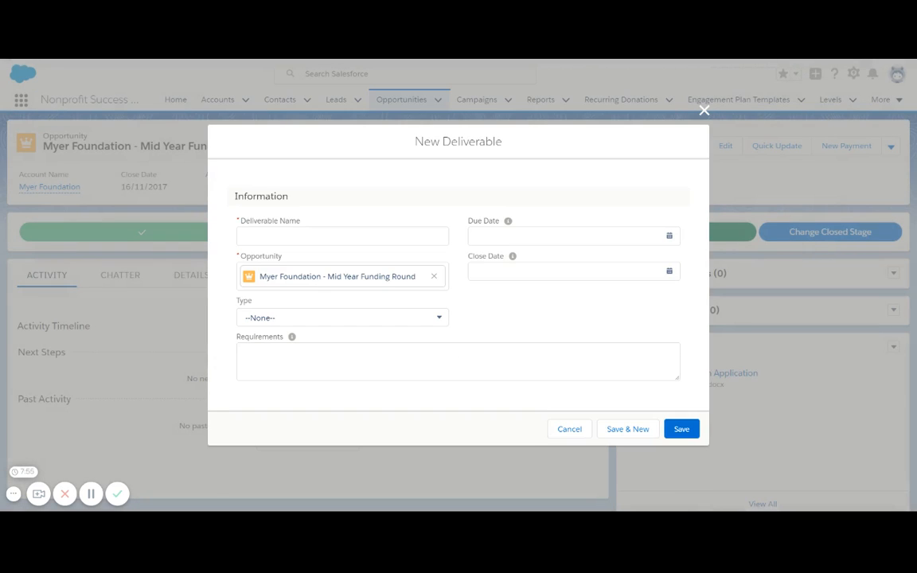
{"action": "type", "text": "Project financials, two participant stories, social outcomes measurement data"}
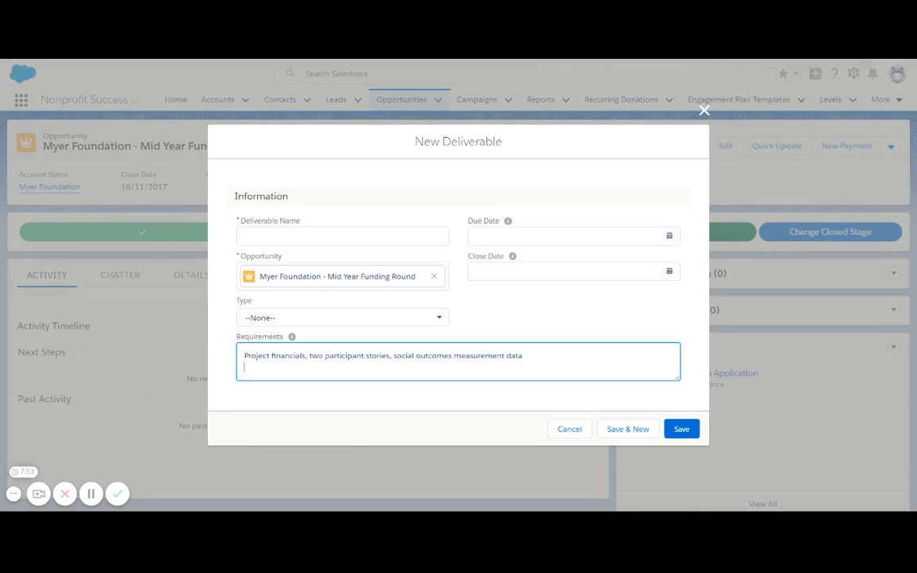
{"action": "left_click", "coordinate": [668, 236]}
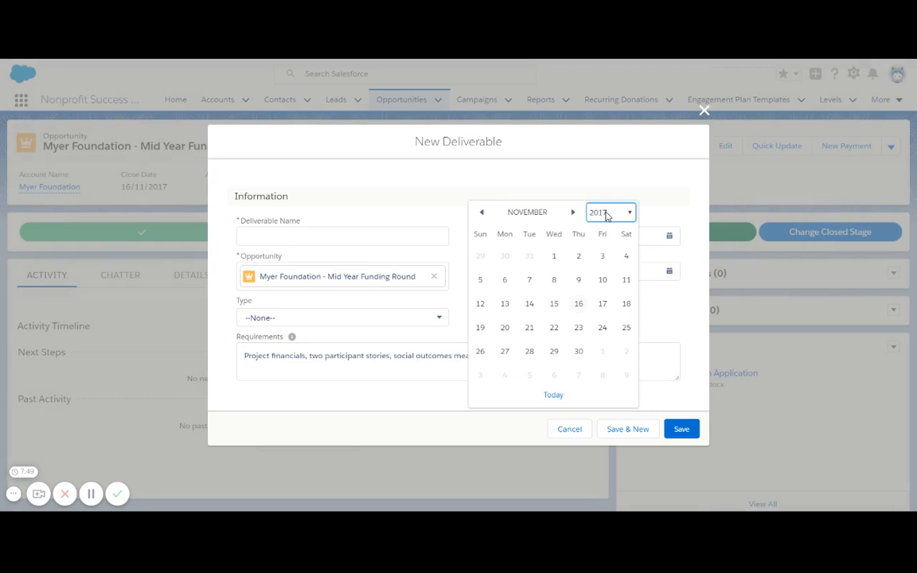
{"action": "left_click", "coordinate": [610, 212]}
{"action": "type", "text": "End of p"}
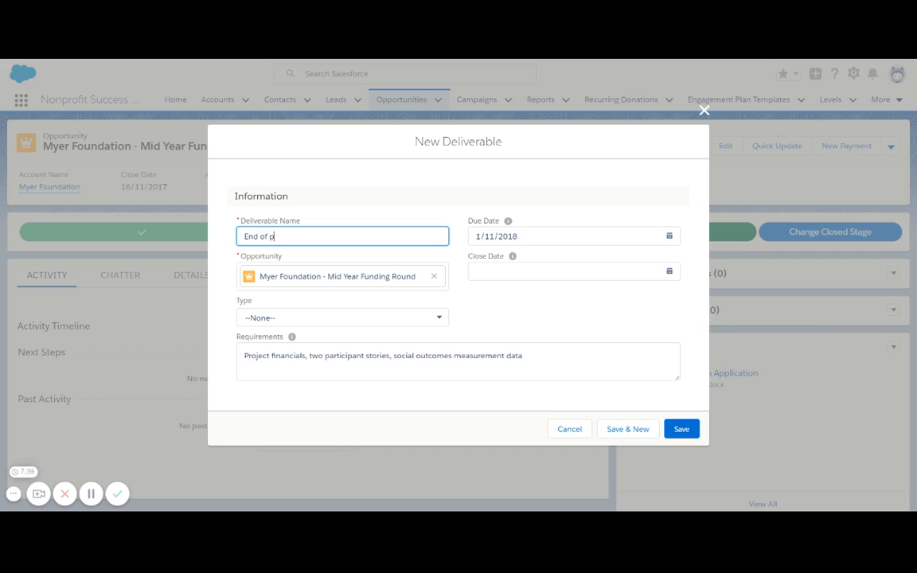
Finish the deliverable name, set its type to Final Report and save it
{"action": "type", "text": "roject report"}
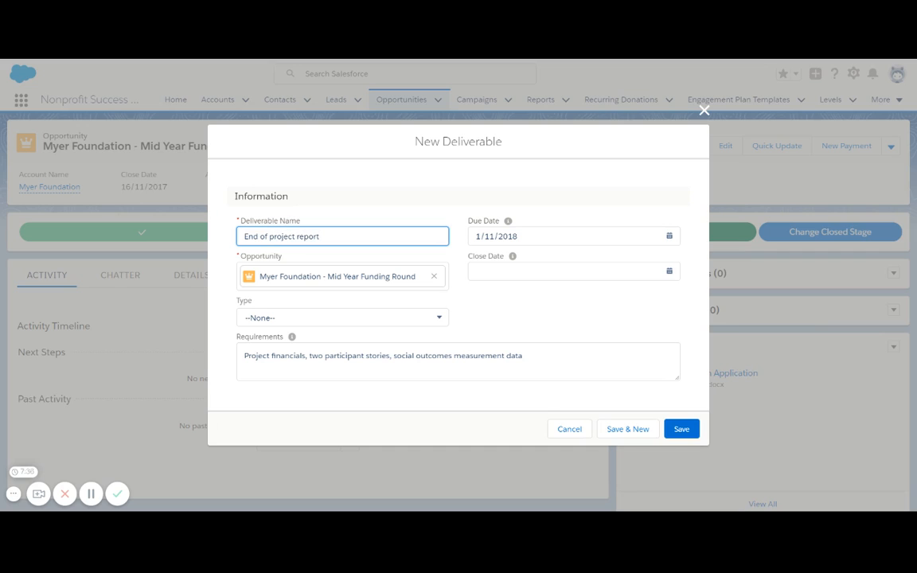
{"action": "left_click", "coordinate": [341, 316]}
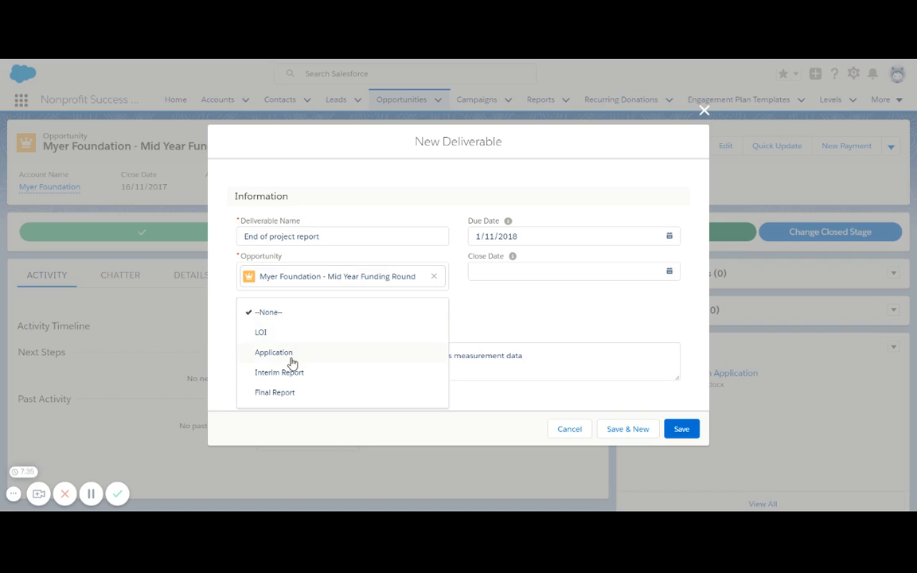
{"action": "left_click", "coordinate": [273, 392]}
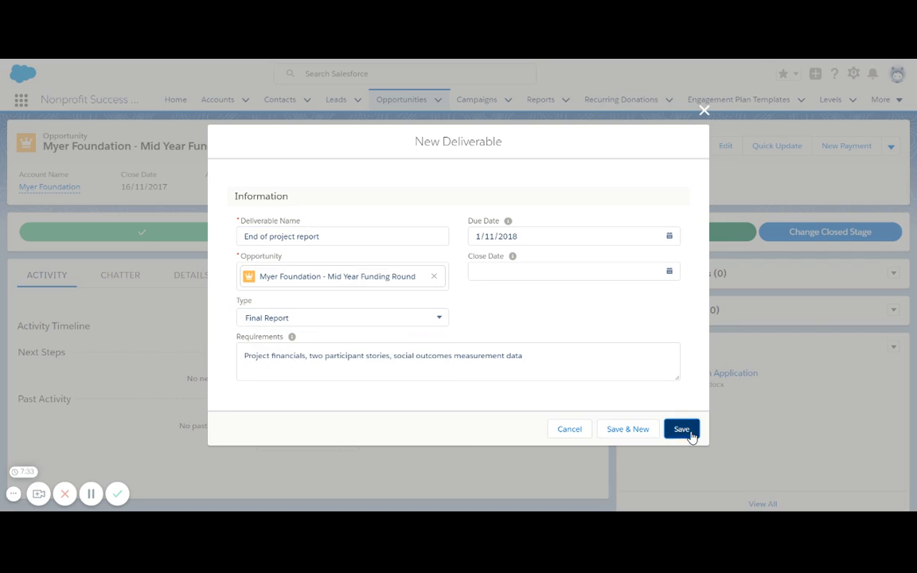
{"action": "left_click", "coordinate": [681, 430]}
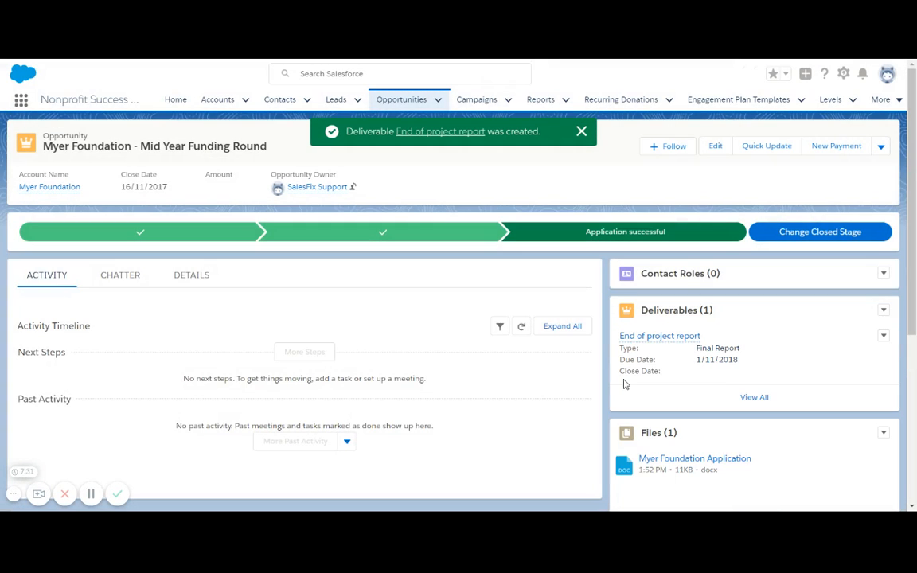
{"action": "mouse_move", "coordinate": [602, 299]}
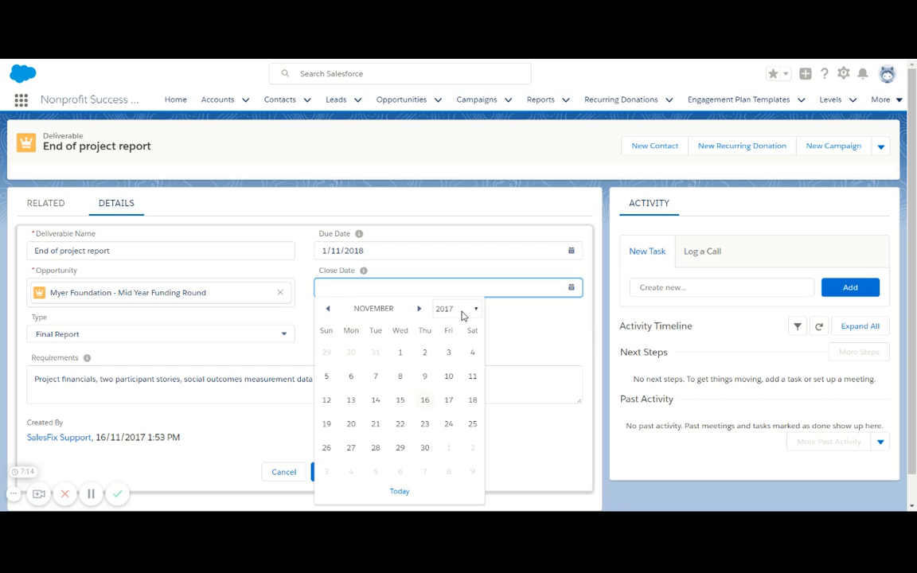
Set the deliverable's close date to 16/10/2018 and save it
{"action": "left_click", "coordinate": [456, 308]}
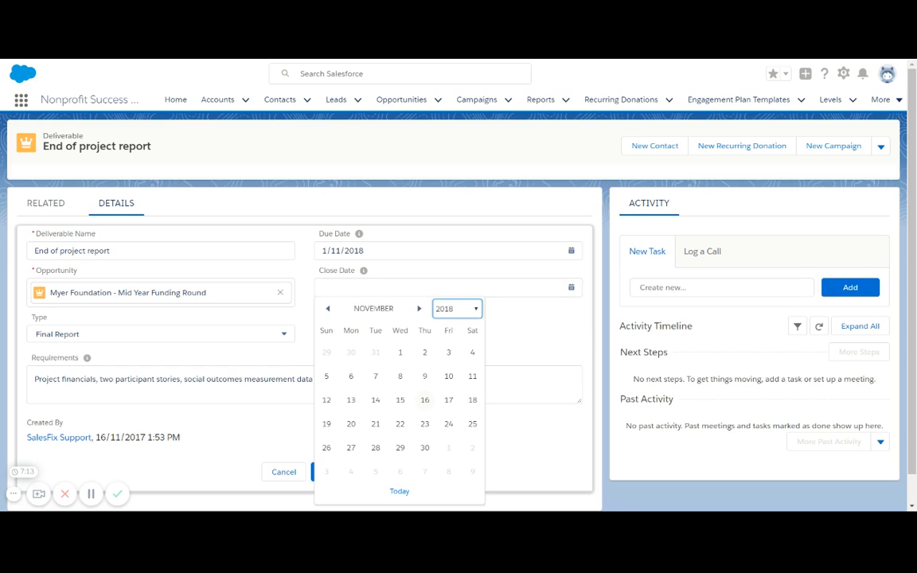
{"action": "left_click", "coordinate": [328, 309]}
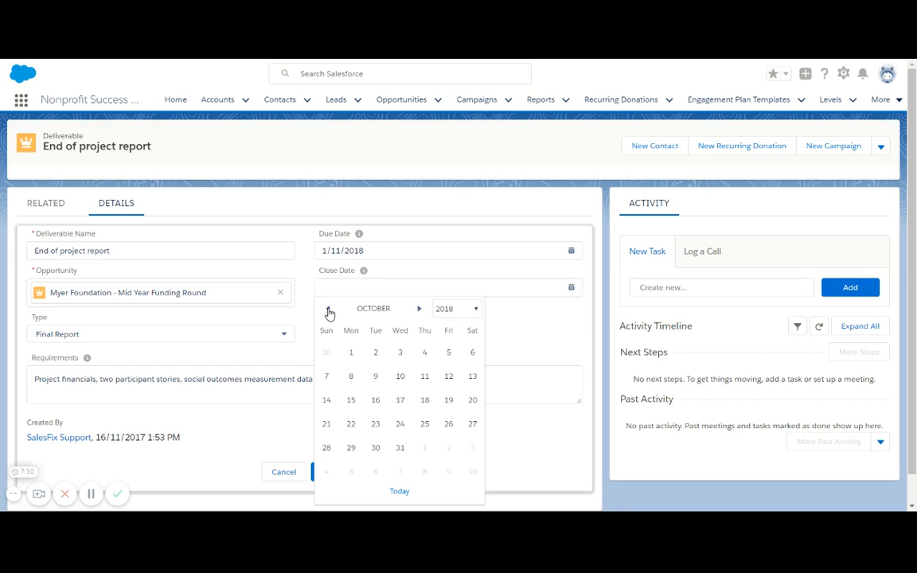
{"action": "left_click", "coordinate": [376, 400]}
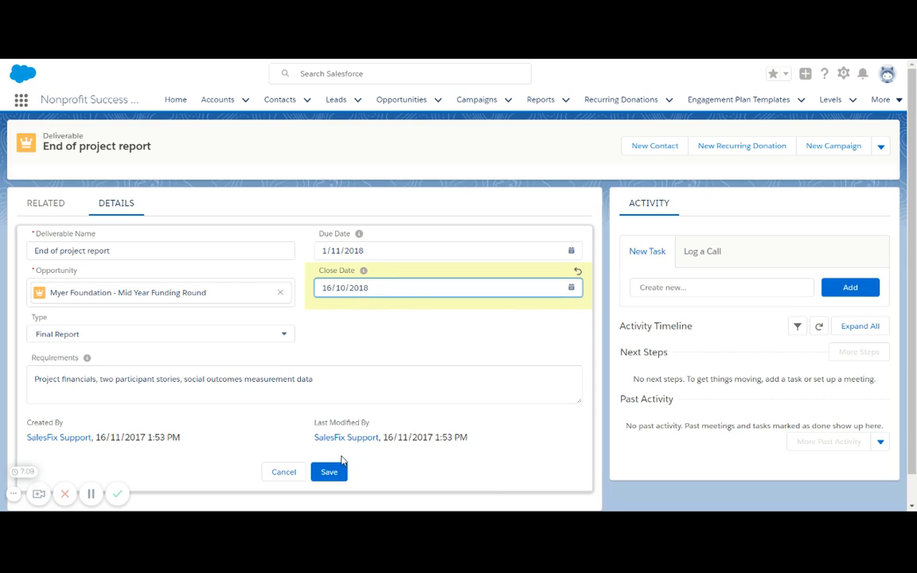
{"action": "left_click", "coordinate": [328, 471]}
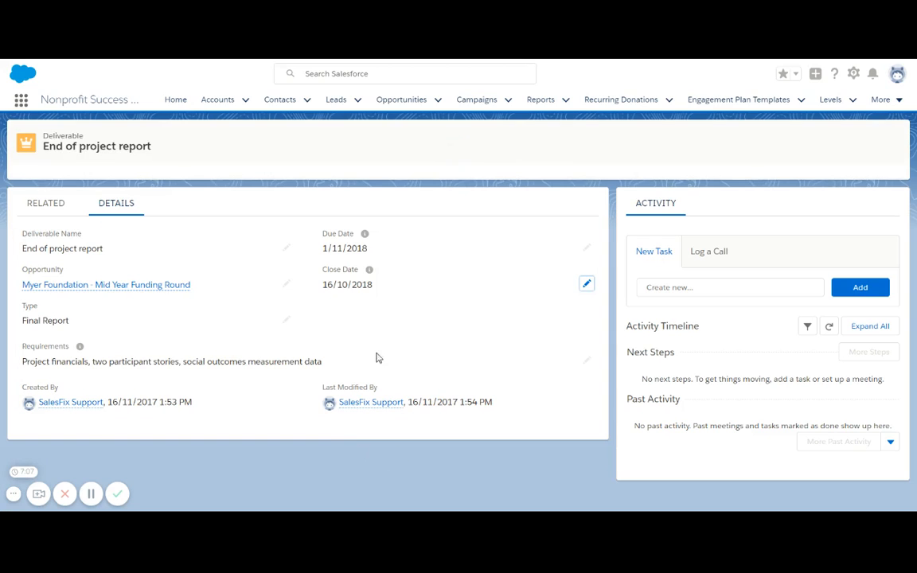
Return to the Myer Foundation - Mid Year Funding Round opportunity record
{"action": "left_click", "coordinate": [401, 99]}
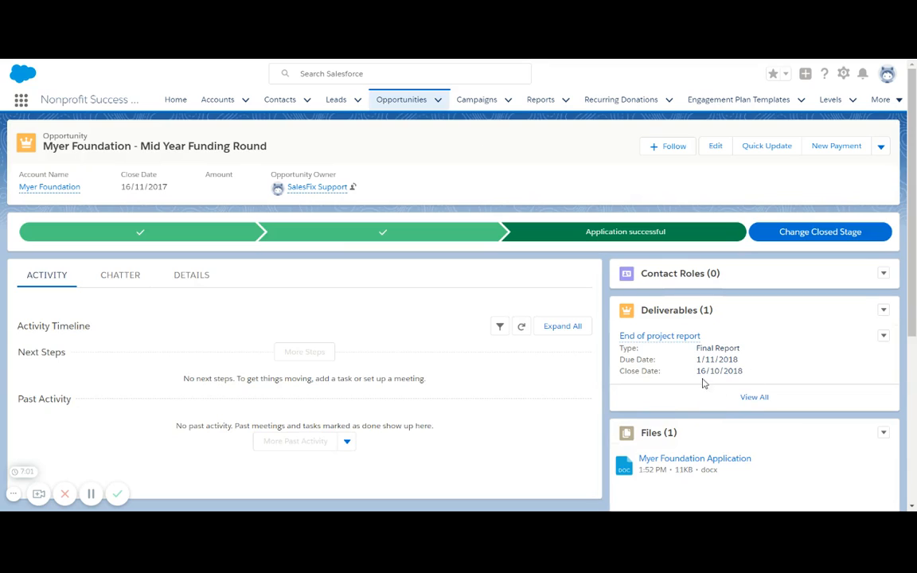
{"action": "mouse_move", "coordinate": [532, 255]}
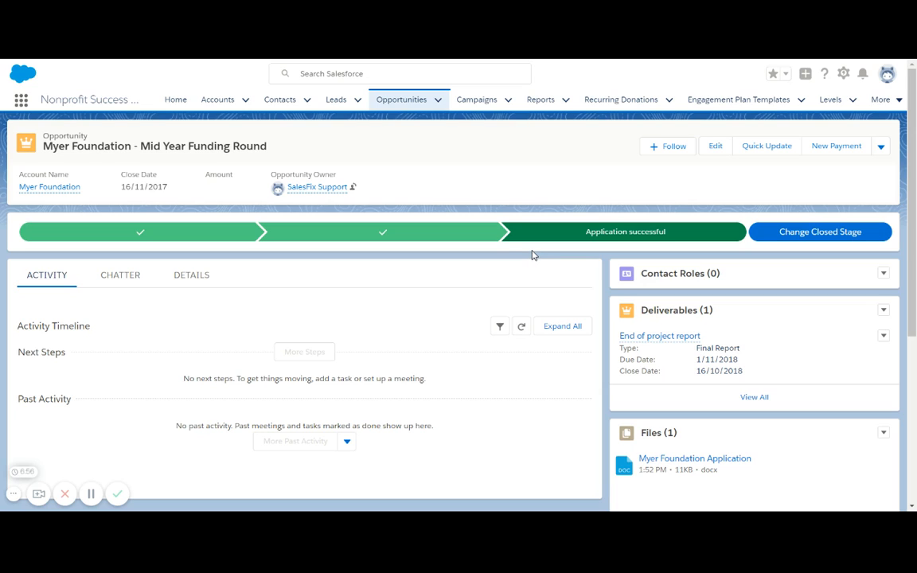
{"action": "mouse_move", "coordinate": [491, 196]}
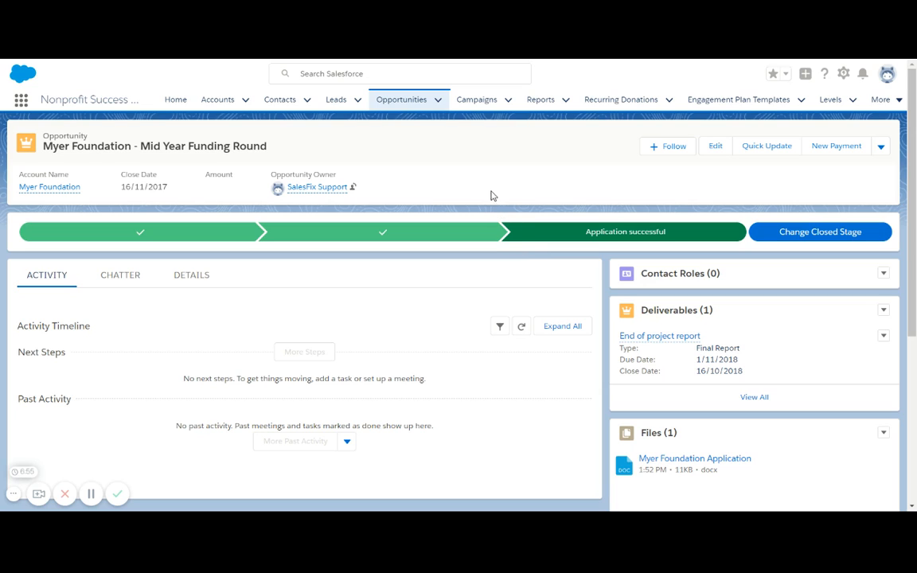
{"action": "mouse_move", "coordinate": [255, 133]}
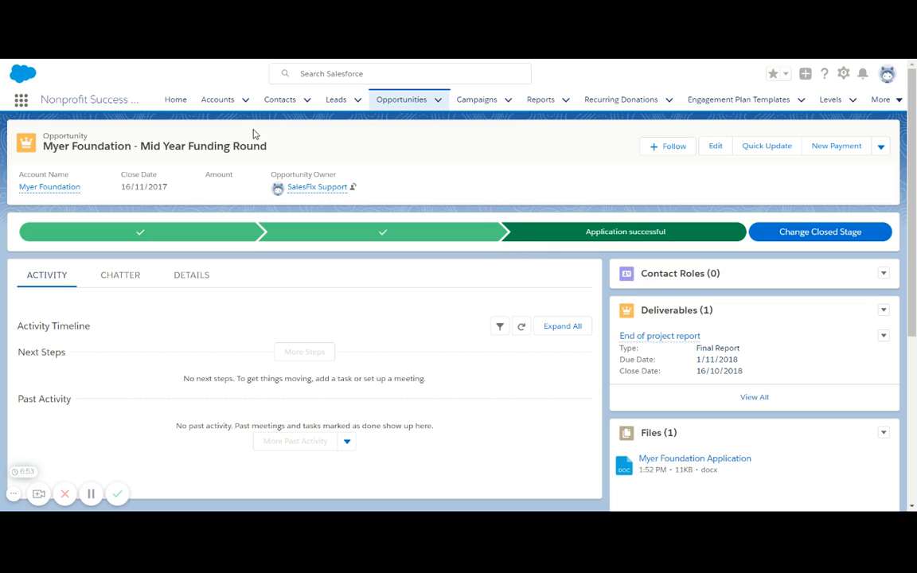